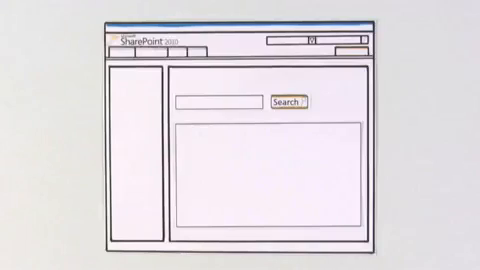
Search the SharePoint site for 'graphic design'.
type("graphic design")
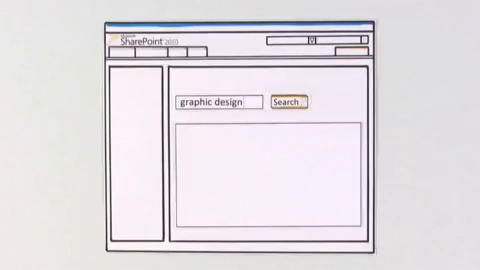
left_click(287, 103)
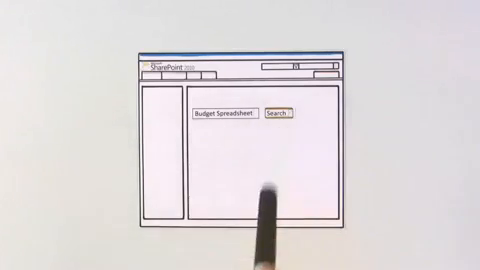
Run the 'Budget Spreadsheet' search to list three spreadsheet results, including a budget template.
left_click(289, 119)
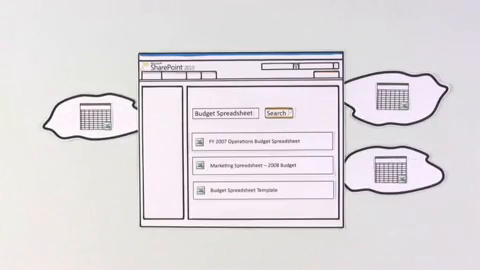